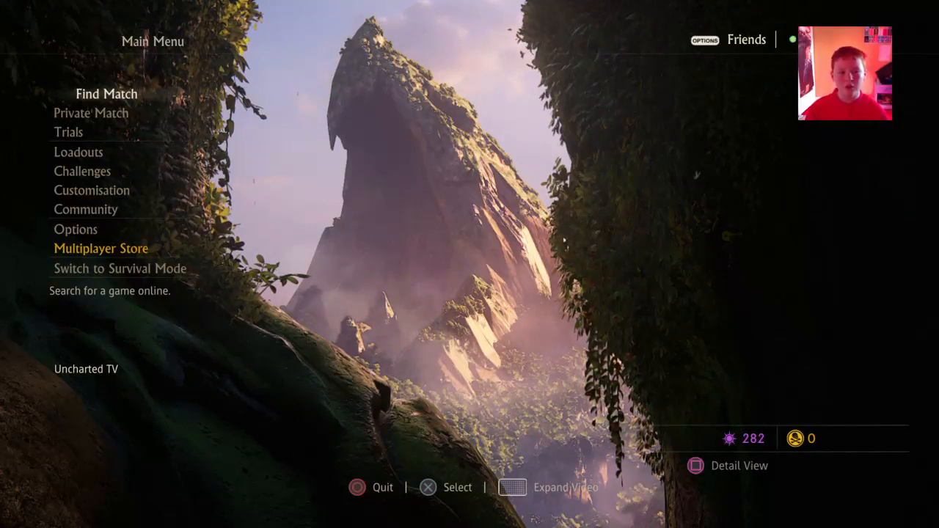
Find a Team Deathmatch game and wait for the Madagascar City match to load.
{"action": "left_click", "coordinate": [106, 94]}
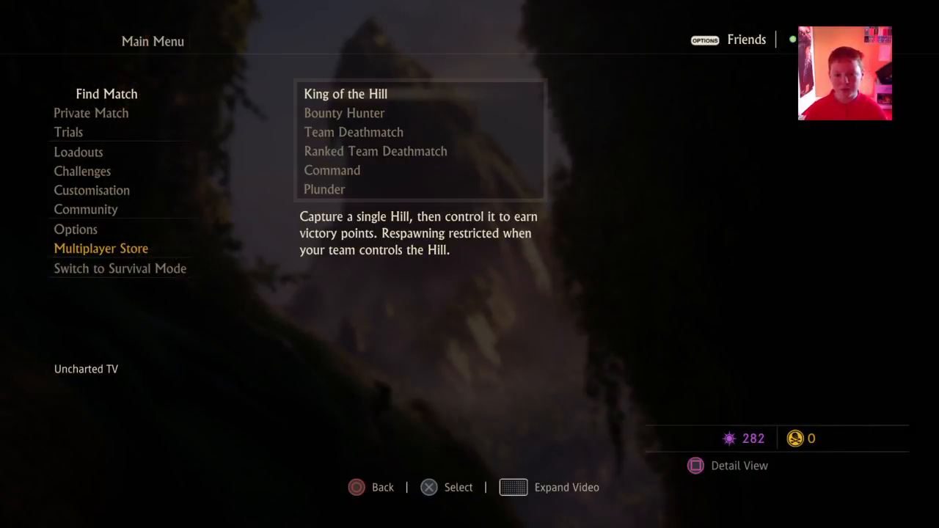
{"action": "left_click", "coordinate": [353, 132]}
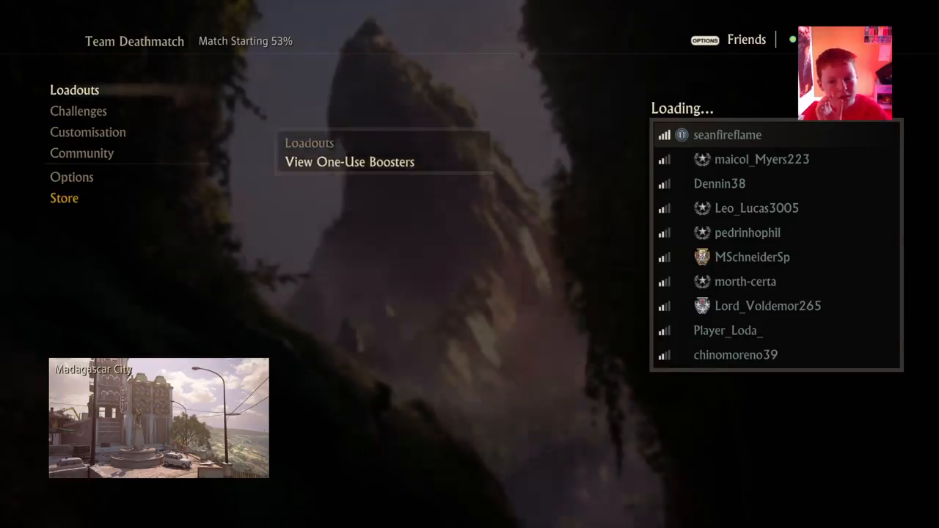
{"action": "left_click", "coordinate": [74, 90]}
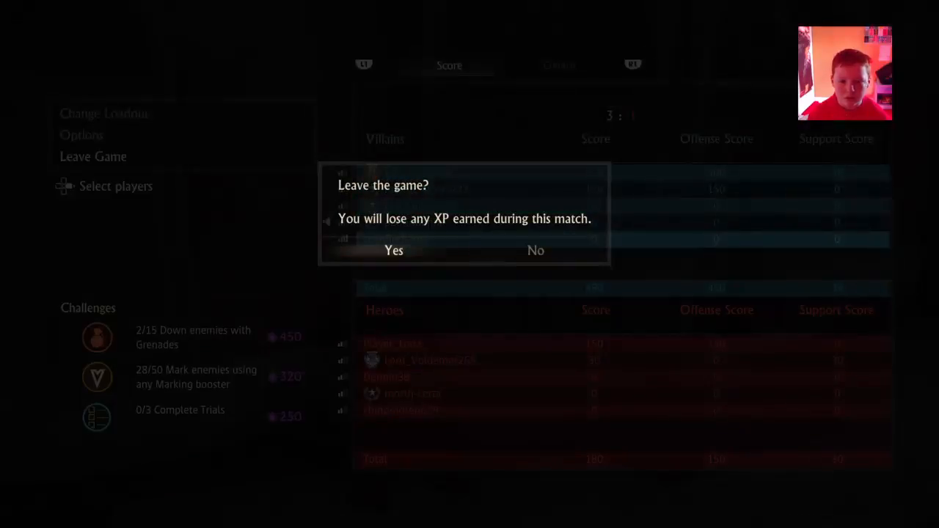
Confirm Yes on the 'Leave the game?' prompt to exit to the main menu.
{"action": "left_click", "coordinate": [393, 250]}
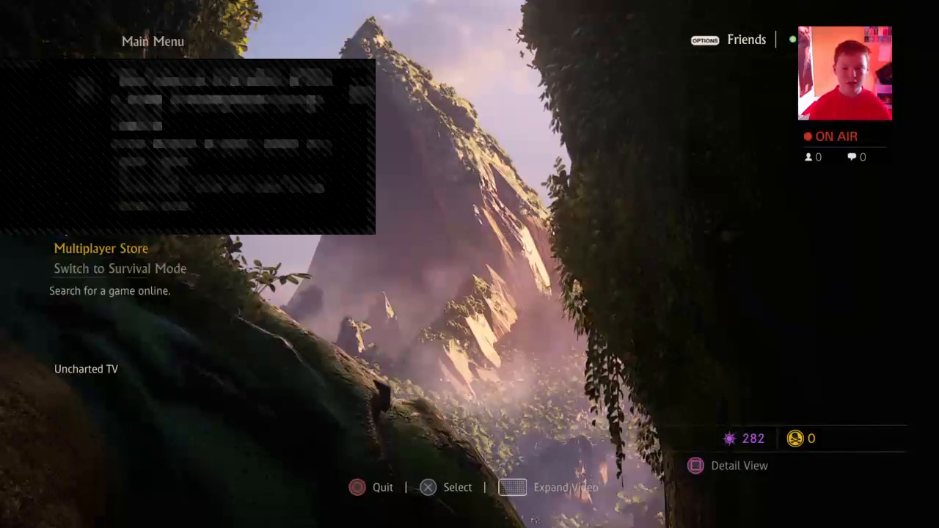